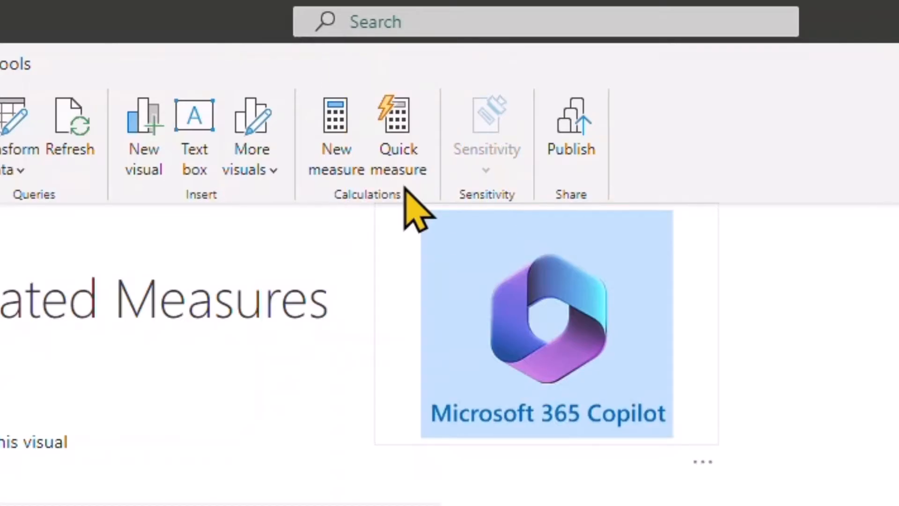
Step: Bring up the Quick measure pane and its Suggestions with Copilot view
{"action": "left_click", "coordinate": [397, 126]}
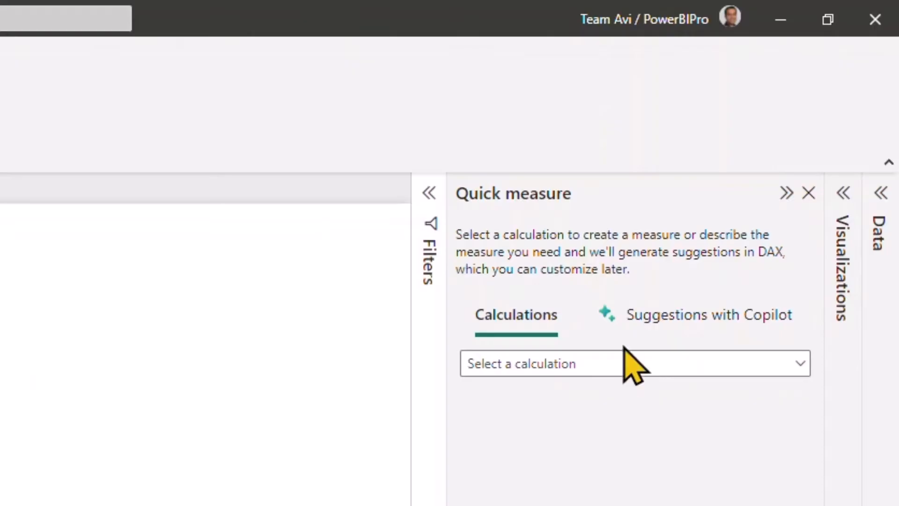
{"action": "left_click", "coordinate": [709, 314]}
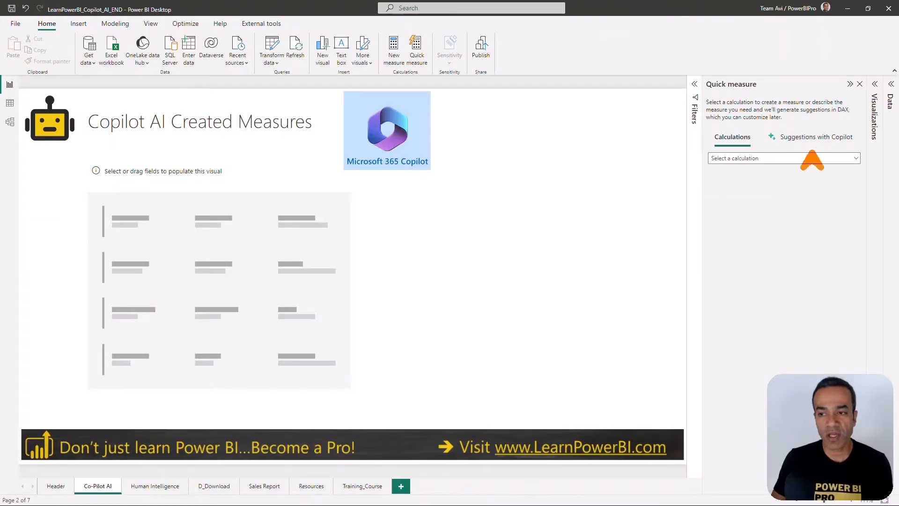
{"action": "left_click", "coordinate": [816, 137]}
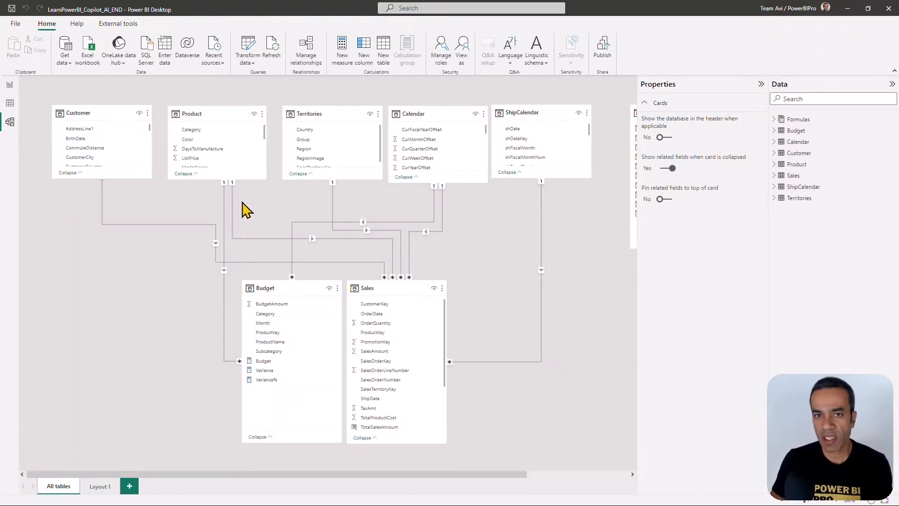
{"action": "mouse_move", "coordinate": [278, 227]}
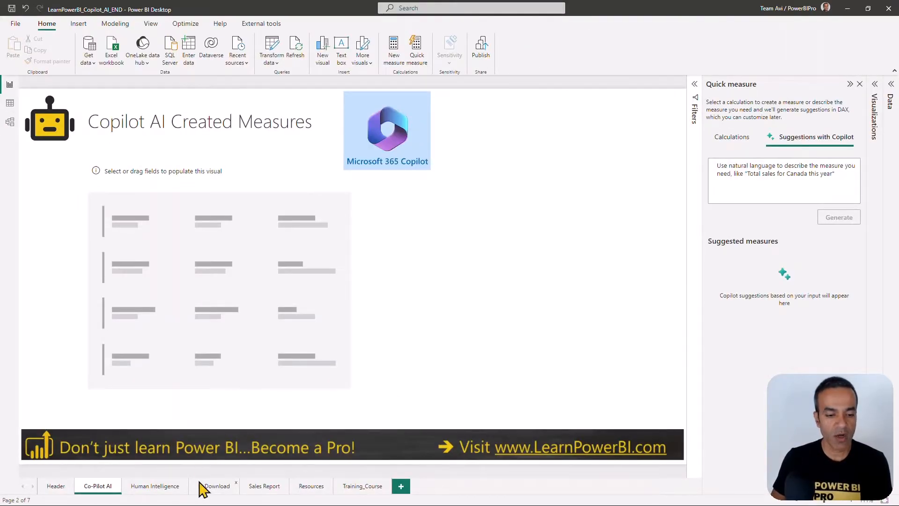
{"action": "left_click", "coordinate": [213, 486]}
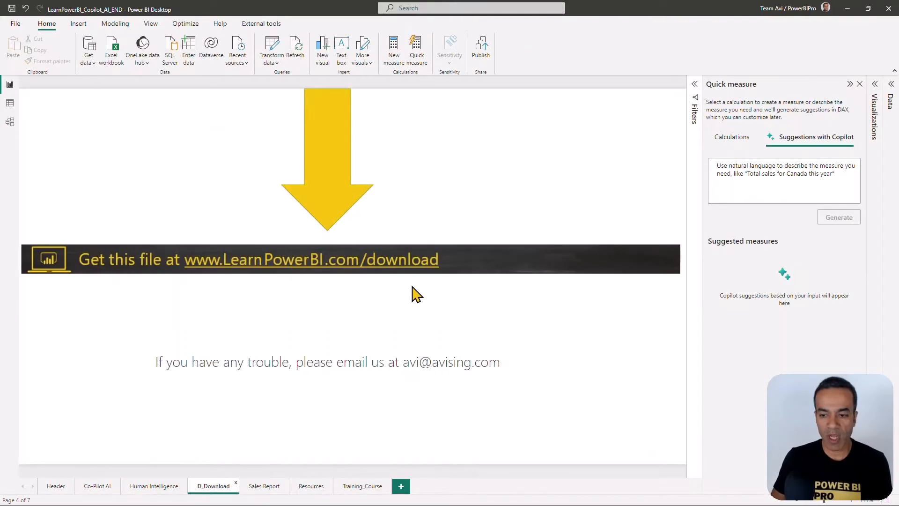
{"action": "left_click", "coordinate": [96, 486]}
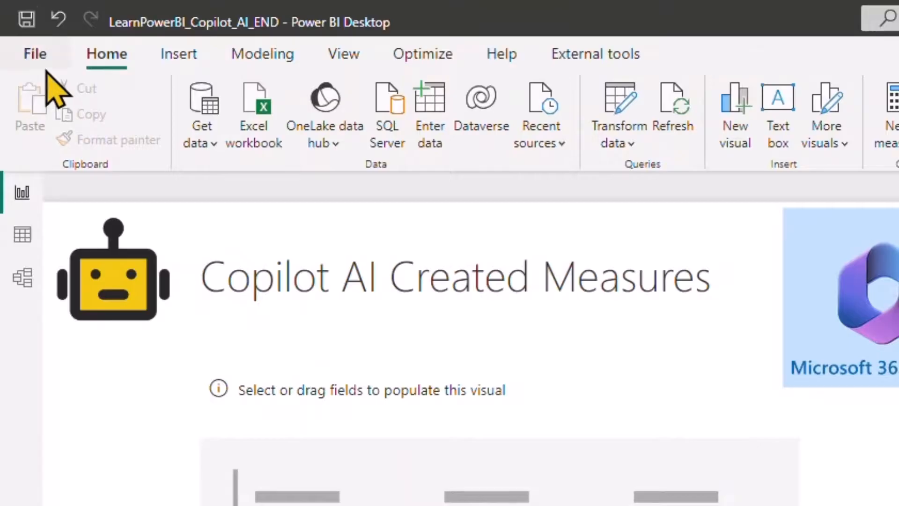
Step: Verify Quick measure suggestions is checked under Options > Preview features and confirm with OK
{"action": "left_click", "coordinate": [35, 53]}
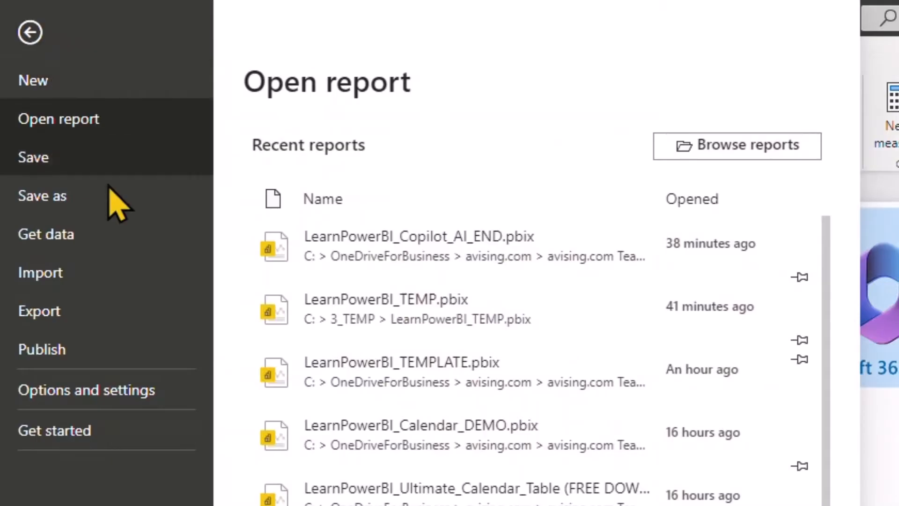
{"action": "left_click", "coordinate": [86, 390]}
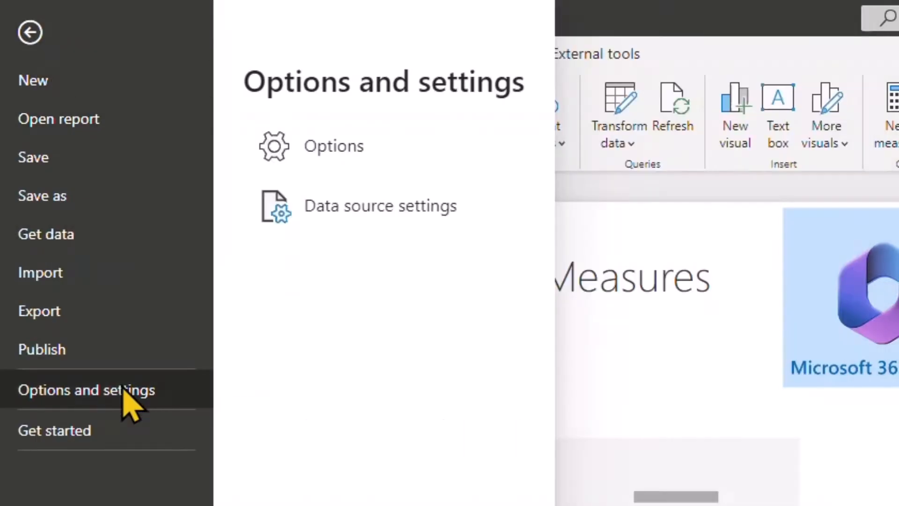
{"action": "left_click", "coordinate": [334, 146]}
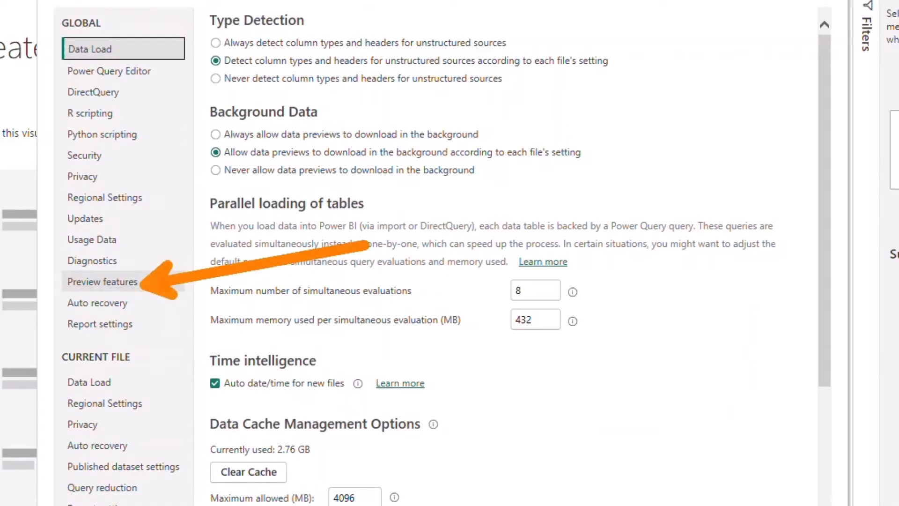
{"action": "left_click", "coordinate": [103, 281]}
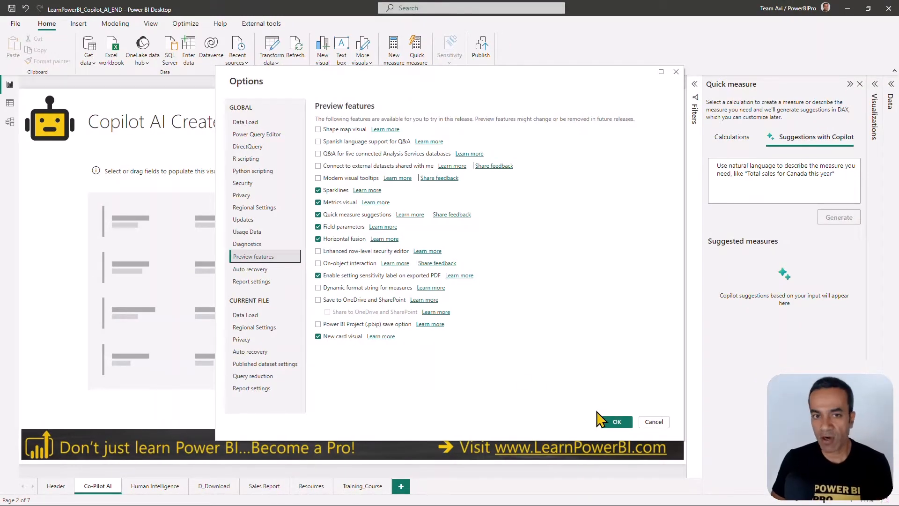
{"action": "left_click", "coordinate": [615, 421]}
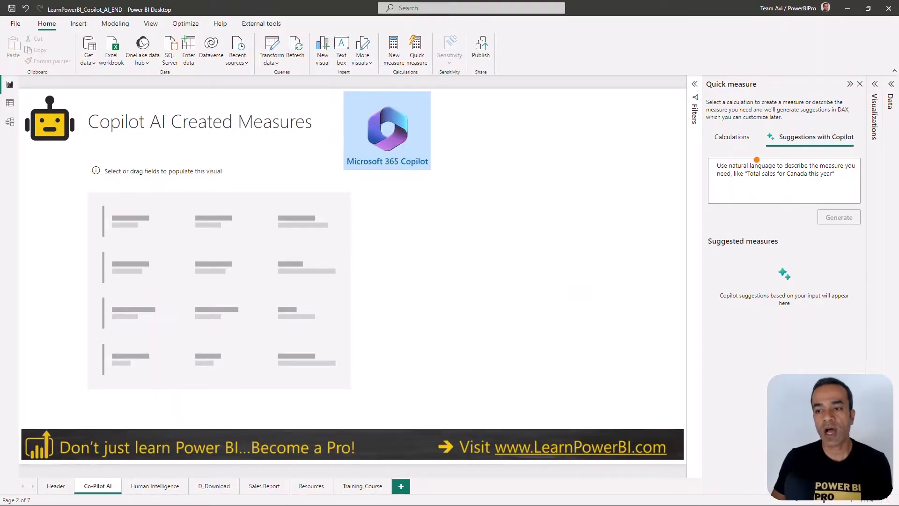
Step: Switch to the browser showing the Power BI service home page
{"action": "left_click", "coordinate": [814, 137]}
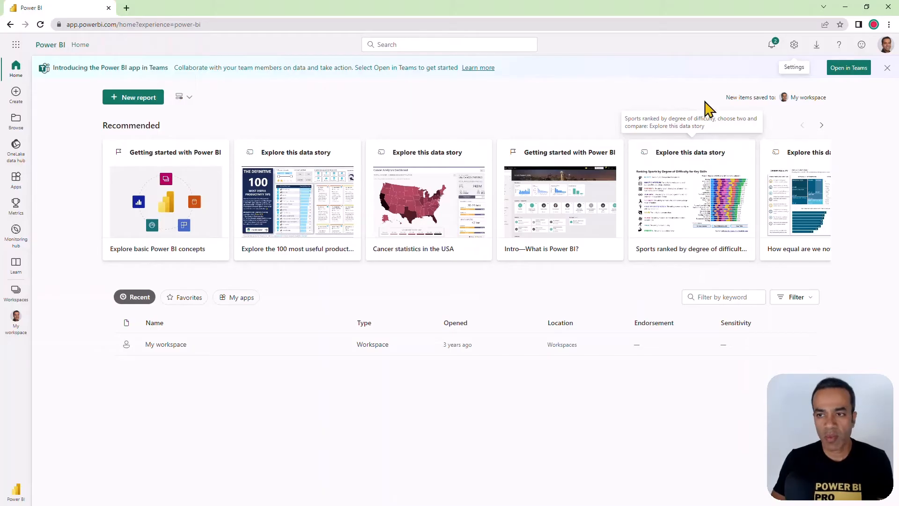
Step: In the admin portal, find 'quick me' and confirm Allow quick measure suggestions is Enabled for the organization
{"action": "left_click", "coordinate": [794, 44]}
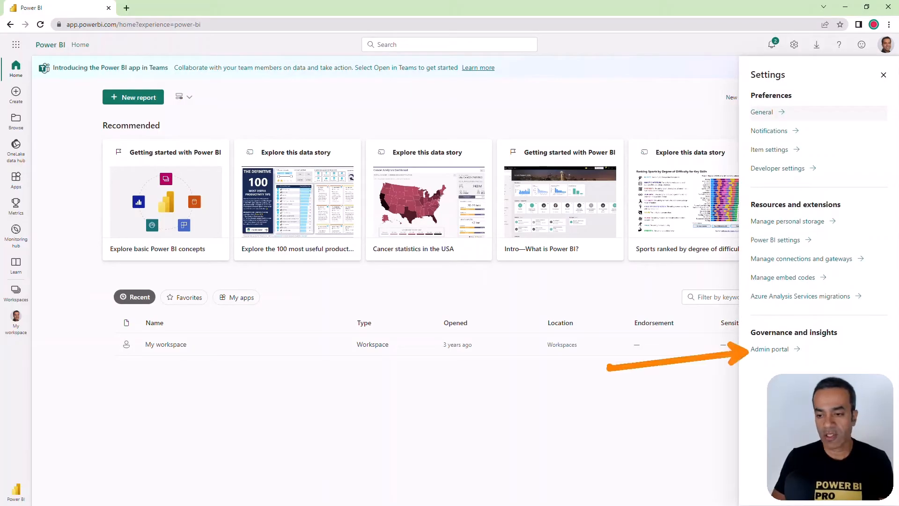
{"action": "left_click", "coordinate": [771, 348]}
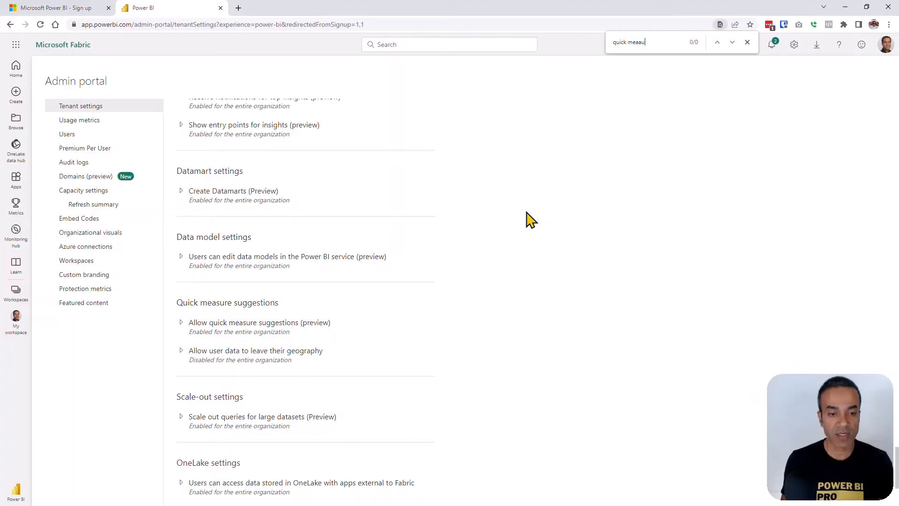
{"action": "type", "text": "quick me"}
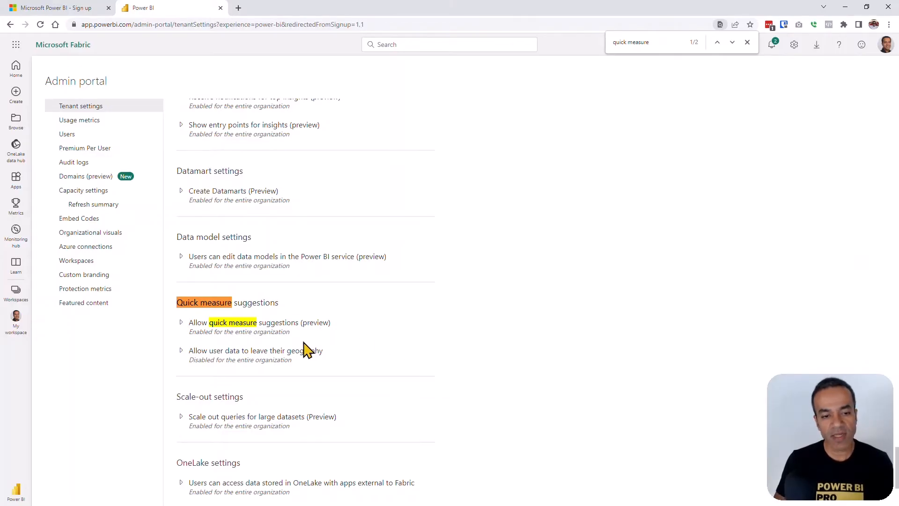
{"action": "left_click", "coordinate": [181, 323]}
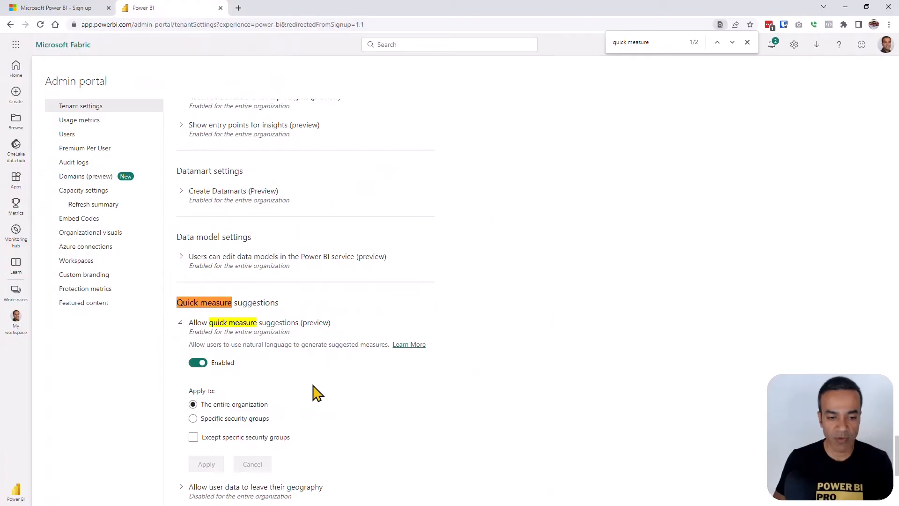
{"action": "scroll", "scroll_direction": "down", "scroll_amount": 3}
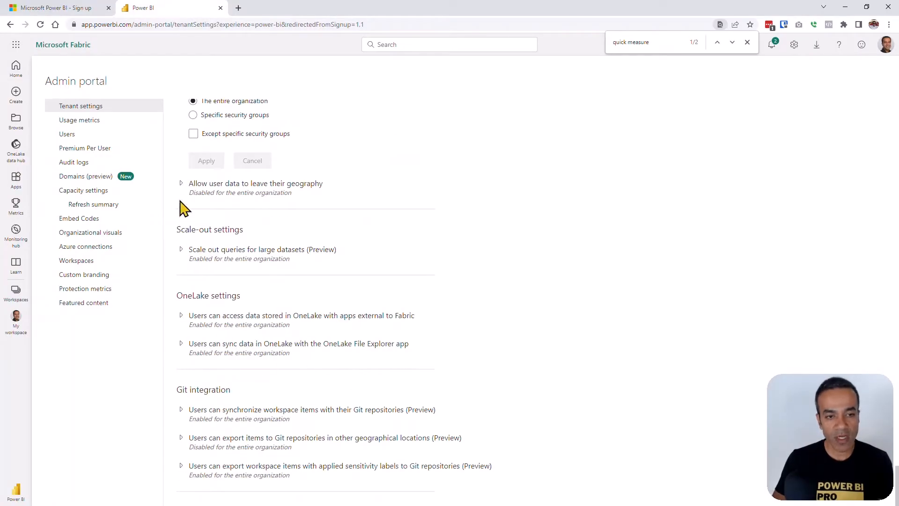
{"action": "left_click", "coordinate": [180, 183]}
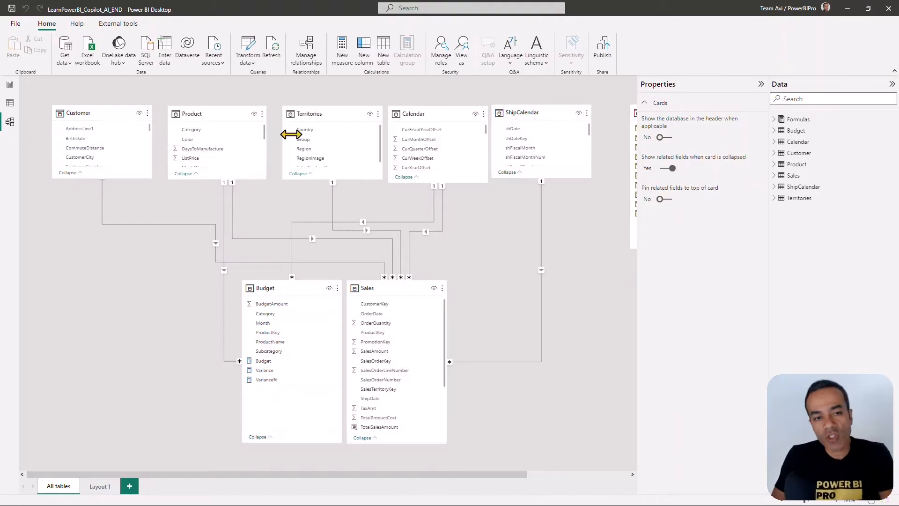
{"action": "mouse_move", "coordinate": [490, 215]}
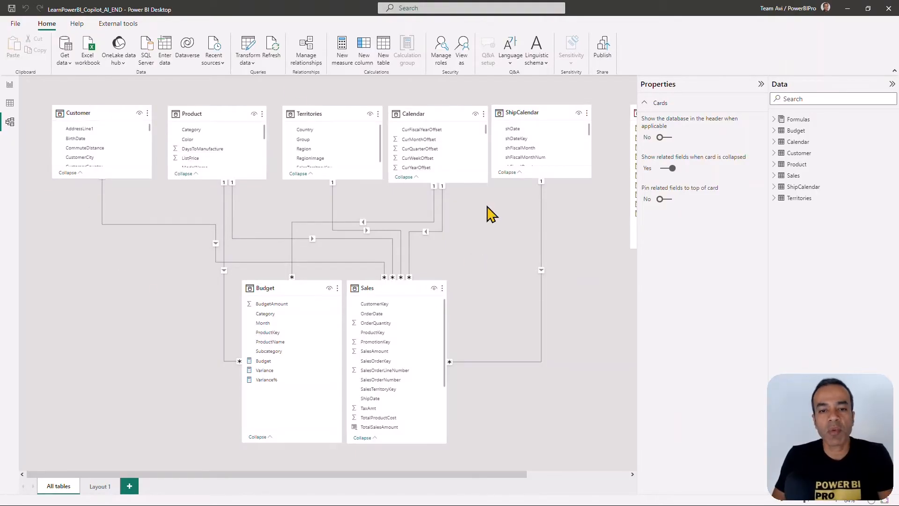
{"action": "mouse_move", "coordinate": [389, 281]}
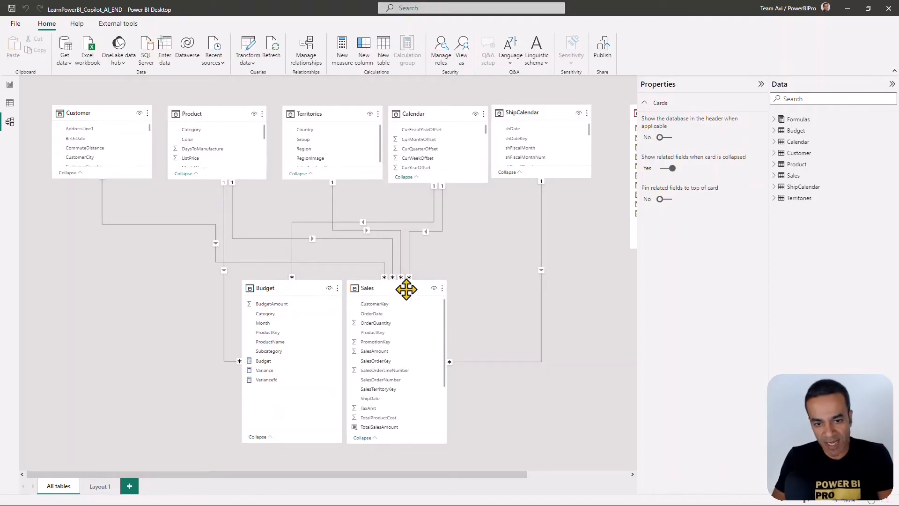
{"action": "mouse_move", "coordinate": [19, 92]}
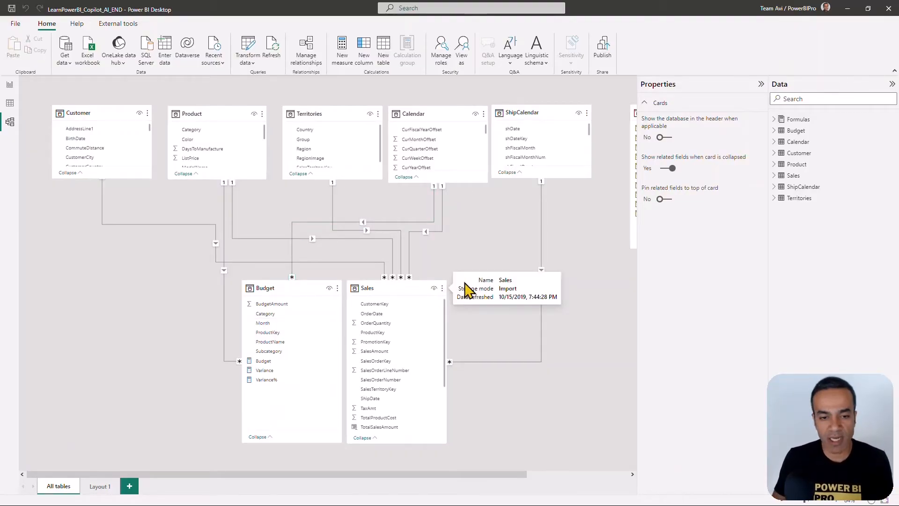
{"action": "mouse_move", "coordinate": [344, 221]}
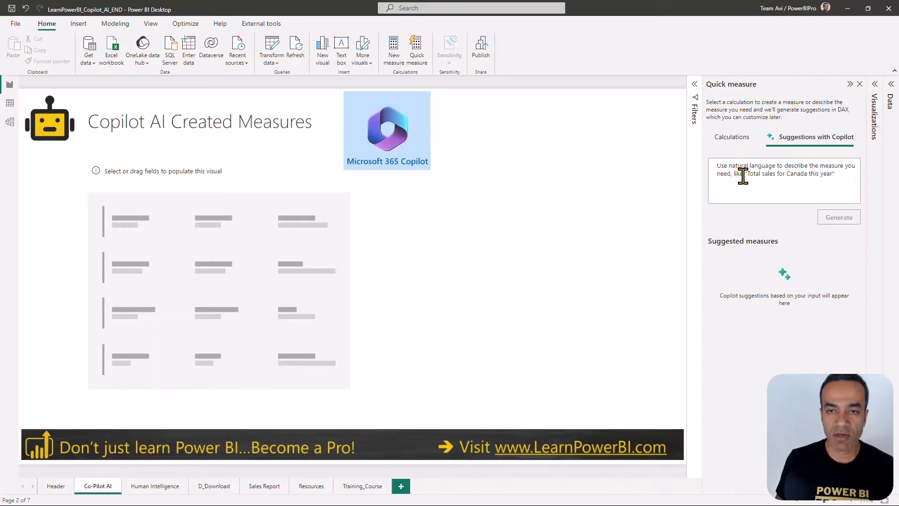
Step: Ask Copilot for 'total sales' and expand its suggested TotalSalesAmount measure previewing $31,652,464
{"action": "type", "text": "total sales"}
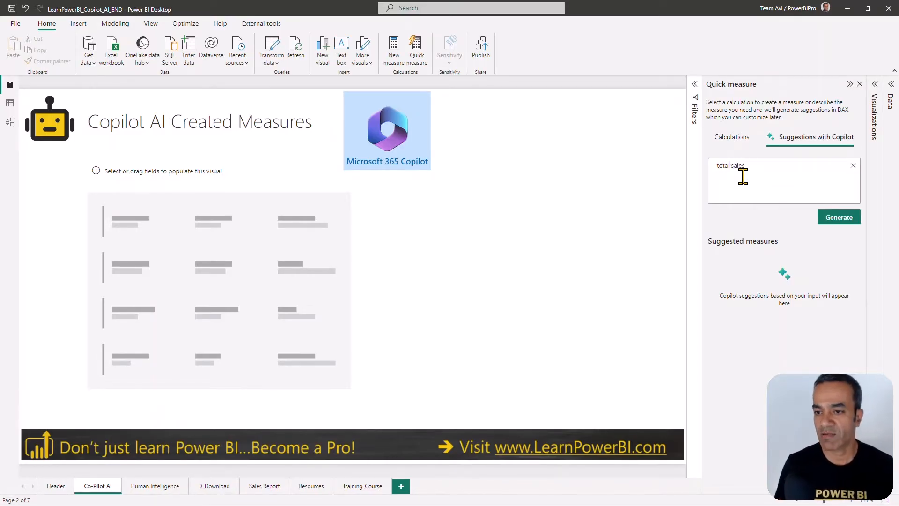
{"action": "left_click", "coordinate": [838, 216]}
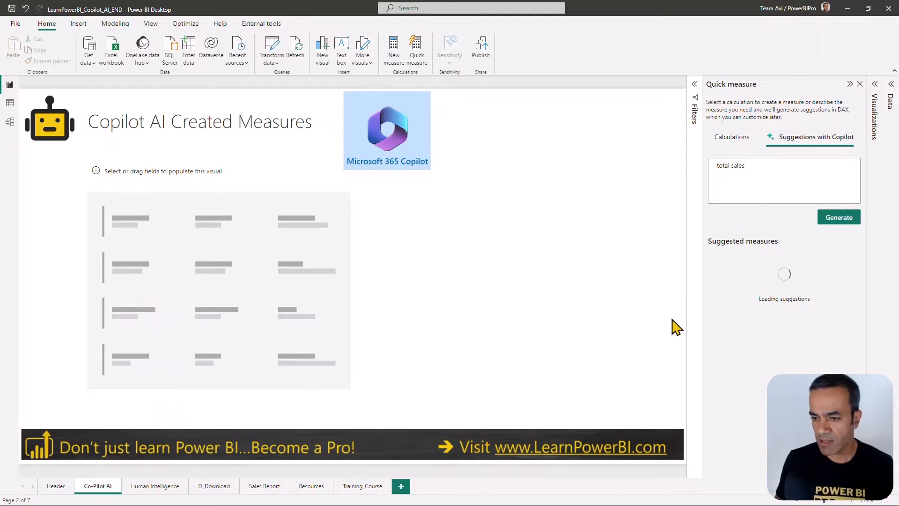
{"action": "left_click", "coordinate": [837, 216]}
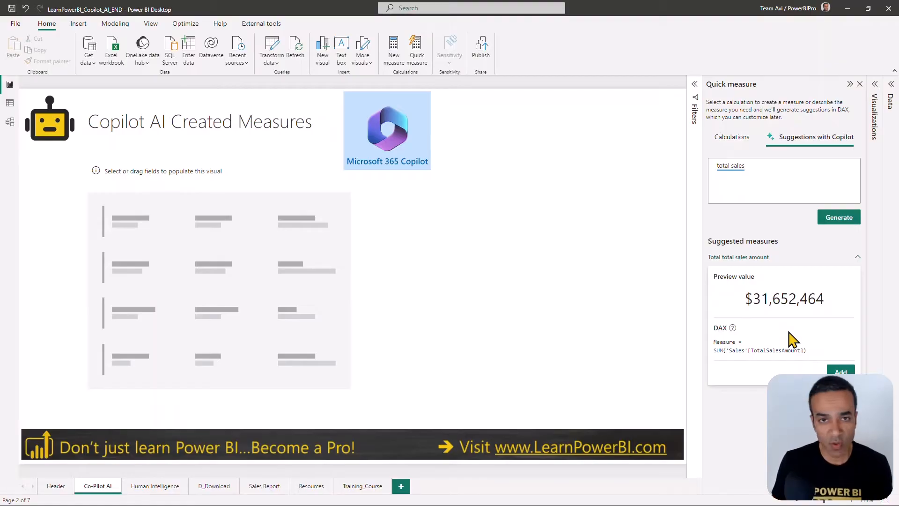
{"action": "mouse_move", "coordinate": [812, 387]}
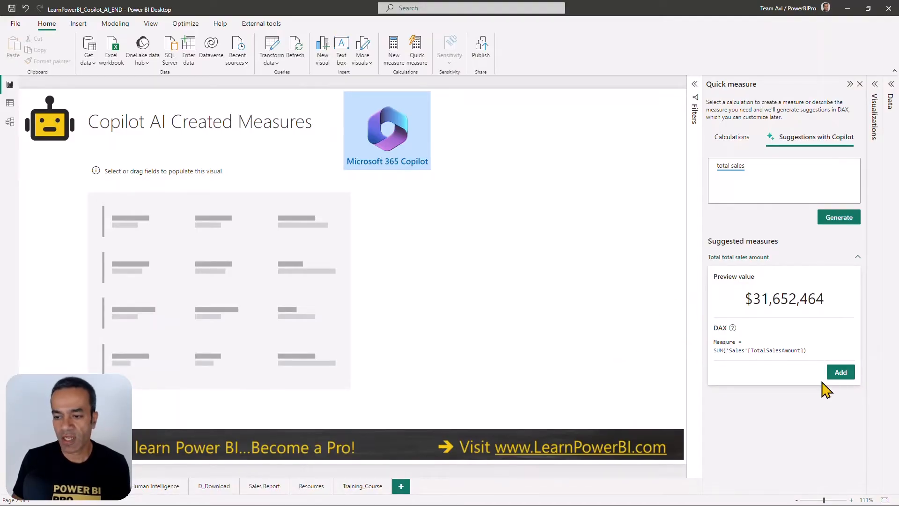
Step: Add the suggested measure to the model and rename it AI_Total Sales
{"action": "left_click", "coordinate": [840, 372]}
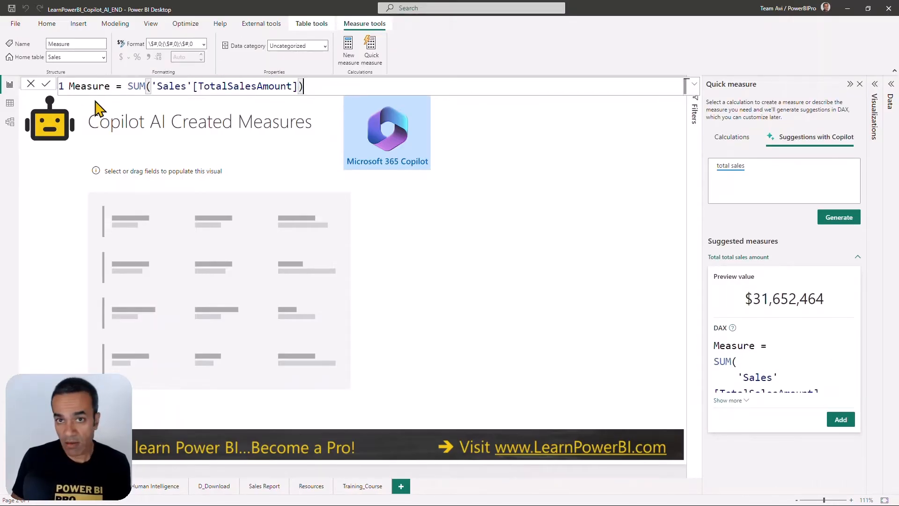
{"action": "double_click", "coordinate": [86, 87]}
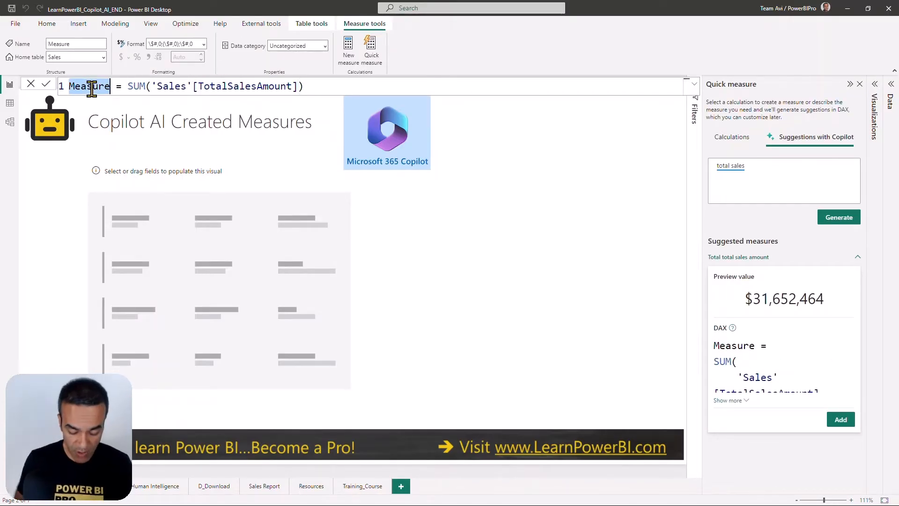
{"action": "type", "text": "Total Sale"}
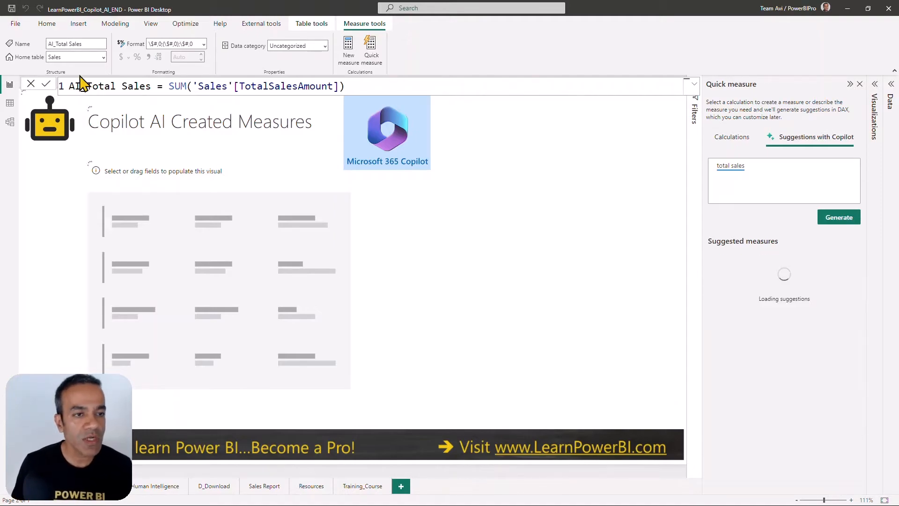
{"action": "left_click", "coordinate": [103, 57]}
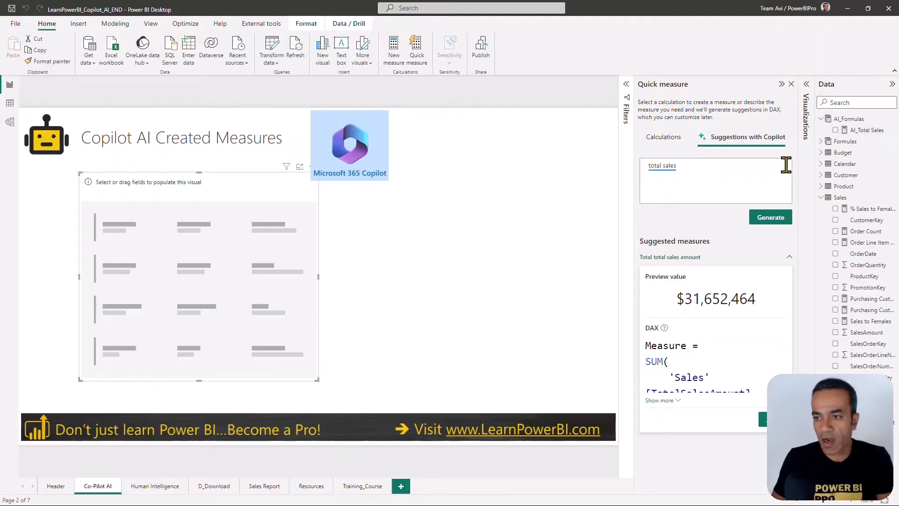
Step: Place AI_Total Sales on the card visual, showing $31,652,464
{"action": "left_click", "coordinate": [867, 129]}
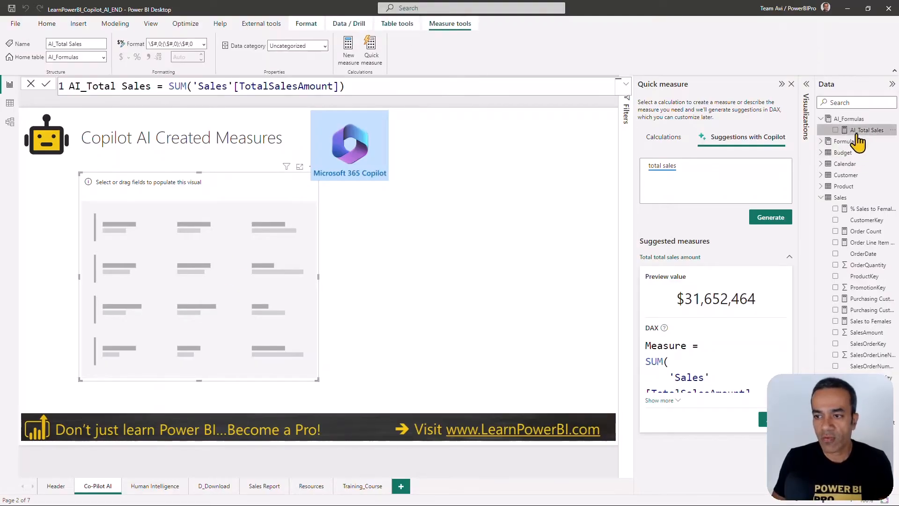
{"action": "left_click_drag", "start_coordinate": [866, 130], "coordinate": [424, 212]}
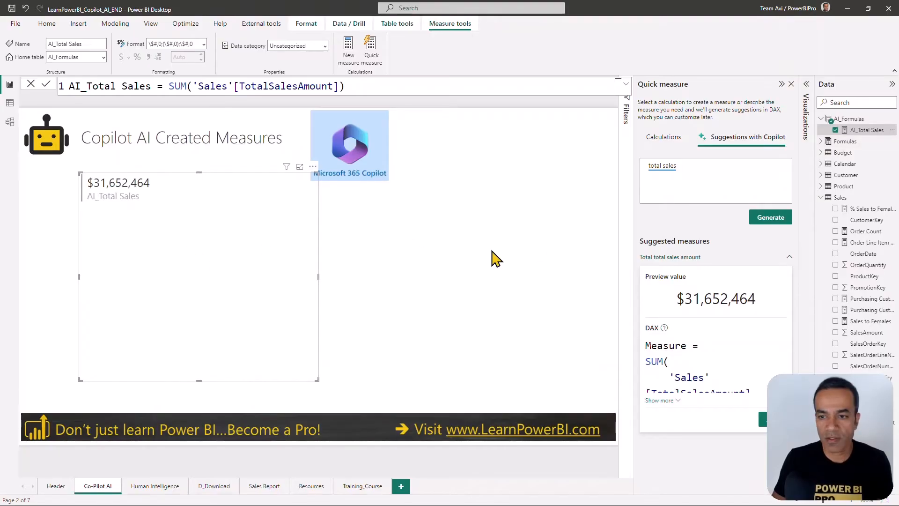
{"action": "mouse_move", "coordinate": [607, 178]}
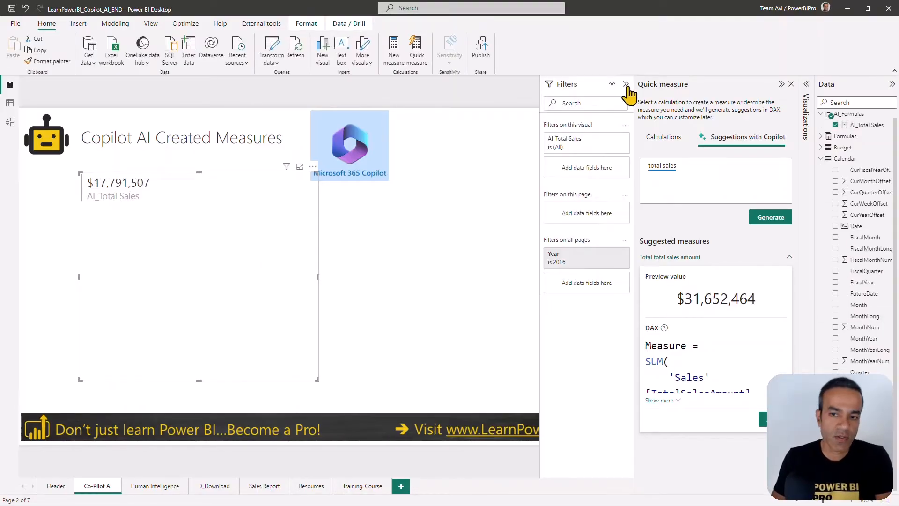
Step: Collapse the Filters pane after checking the all-pages Year 2016 filter
{"action": "left_click", "coordinate": [626, 84]}
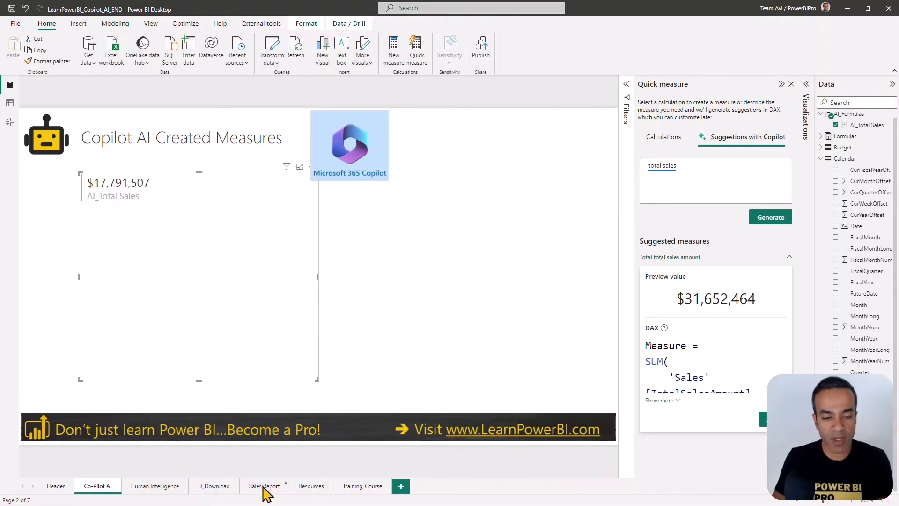
Step: Compare against the $16.5M Sales KPI on the Sales Report page and return to Co-Pilot AI
{"action": "left_click", "coordinate": [264, 486]}
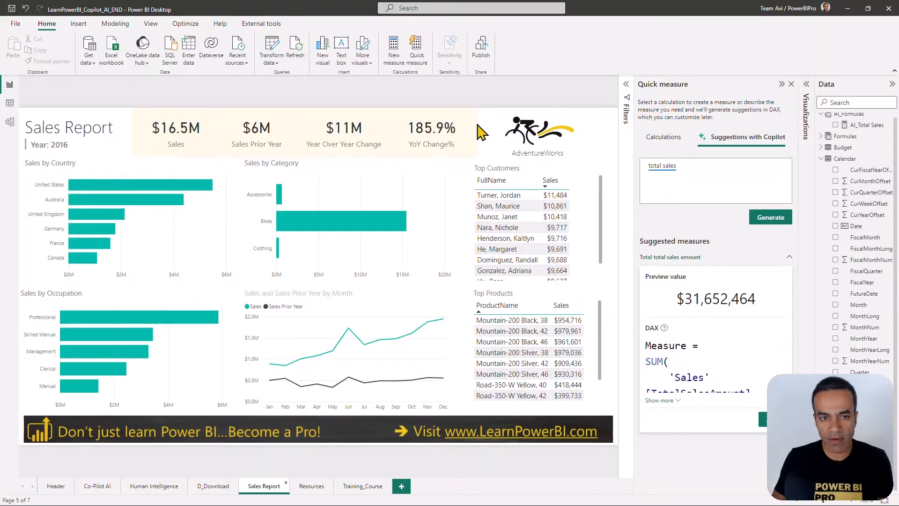
{"action": "left_click", "coordinate": [179, 130]}
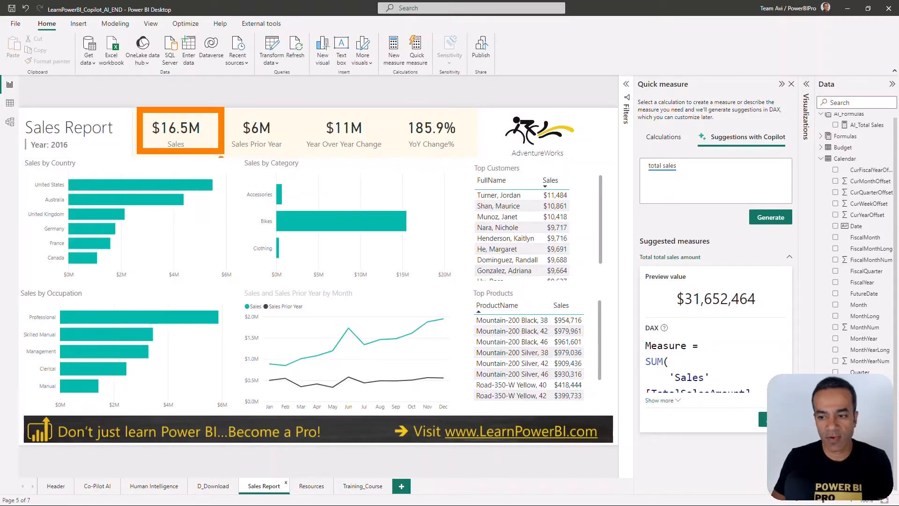
{"action": "left_click", "coordinate": [96, 486]}
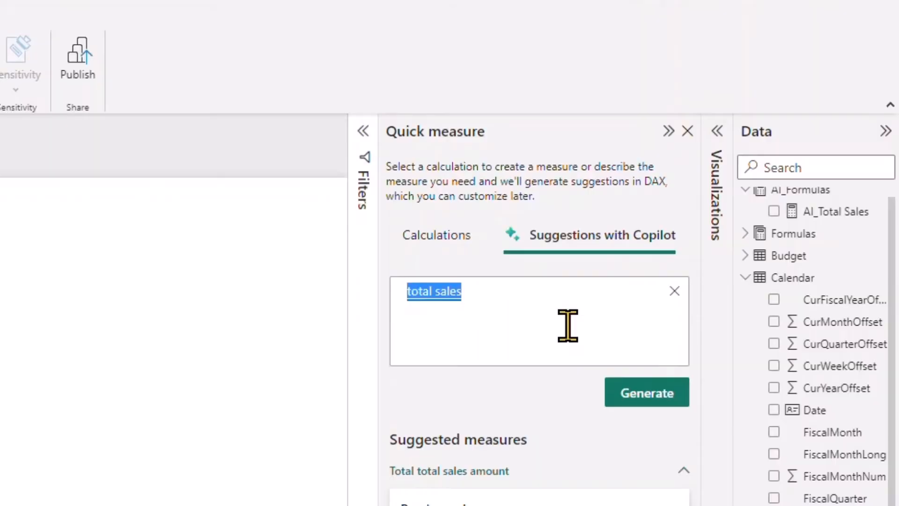
Step: Ask Copilot for 'sum sales' and expand the suggested Sales[SalesAmount] measure previewing $29,307,837
{"action": "type", "text": "sum sales"}
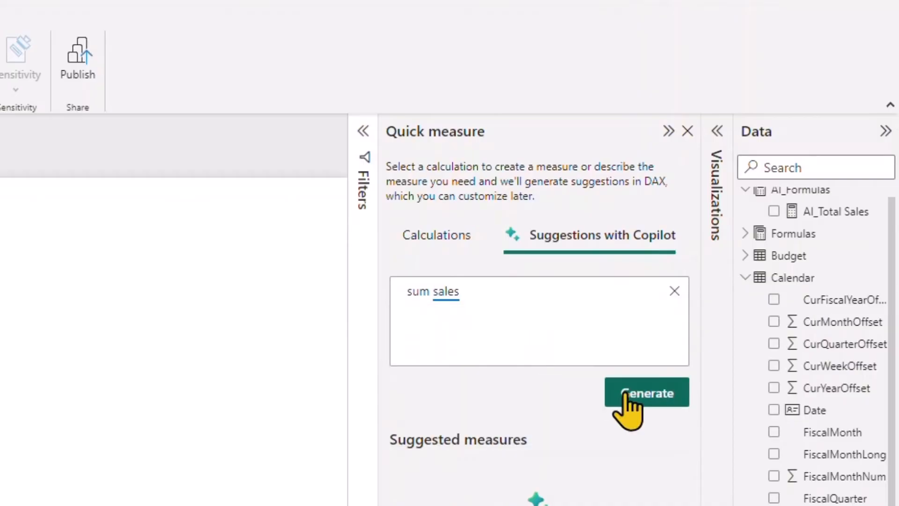
{"action": "left_click", "coordinate": [646, 392]}
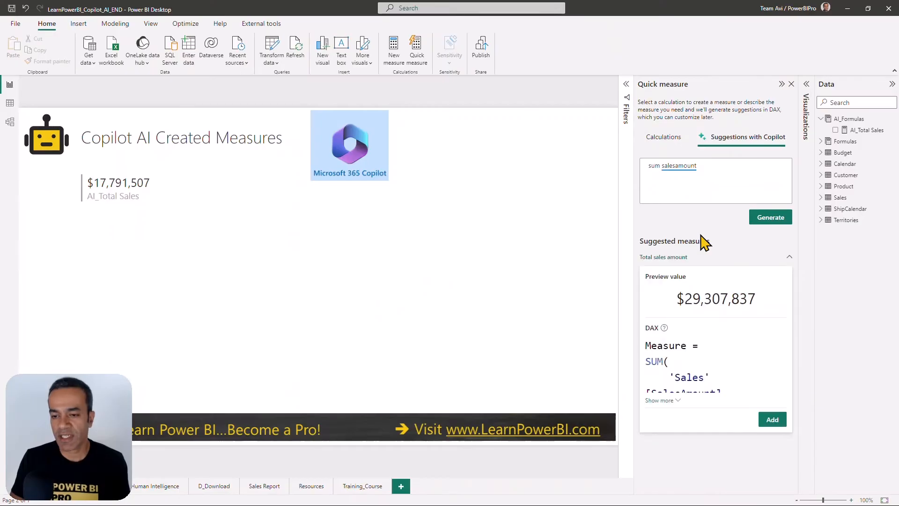
{"action": "left_click", "coordinate": [660, 400]}
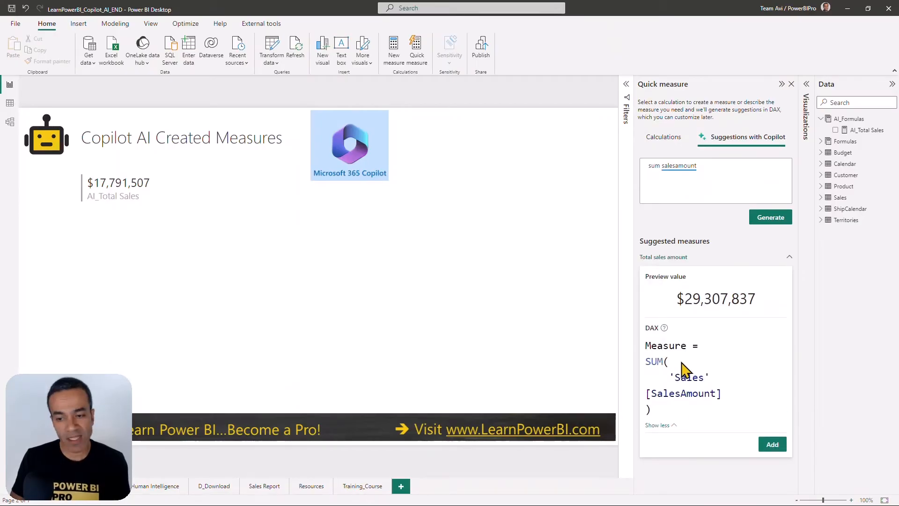
{"action": "mouse_move", "coordinate": [264, 285]}
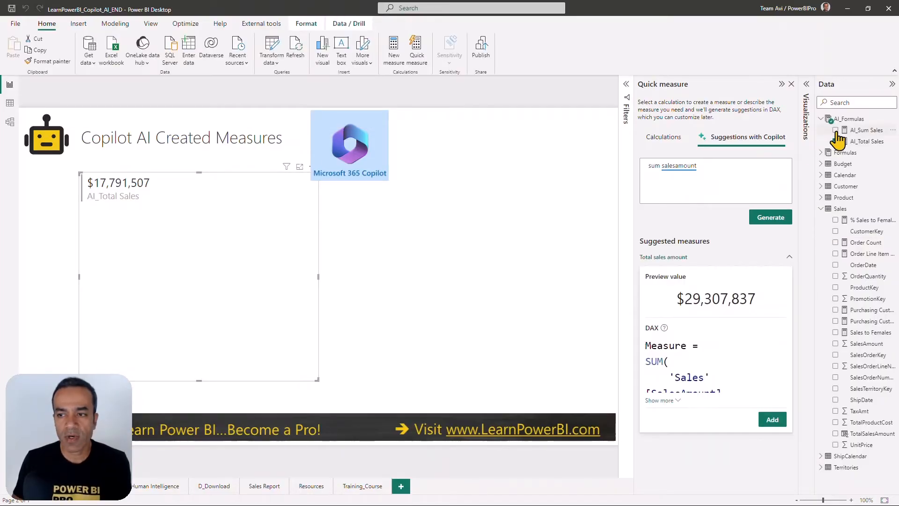
Step: Show AI_Sum Sales at $16,473,618 on the card and compare with the Sales Report page
{"action": "left_click", "coordinate": [836, 130]}
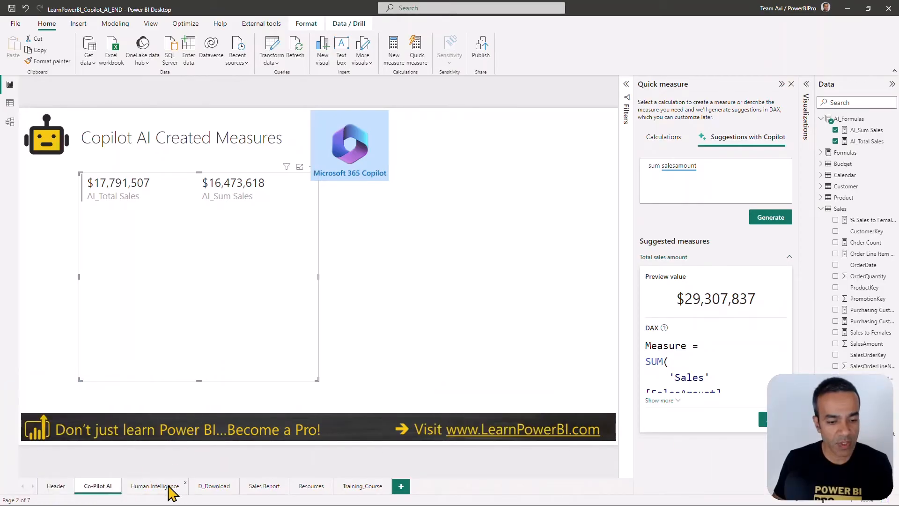
{"action": "left_click", "coordinate": [264, 486]}
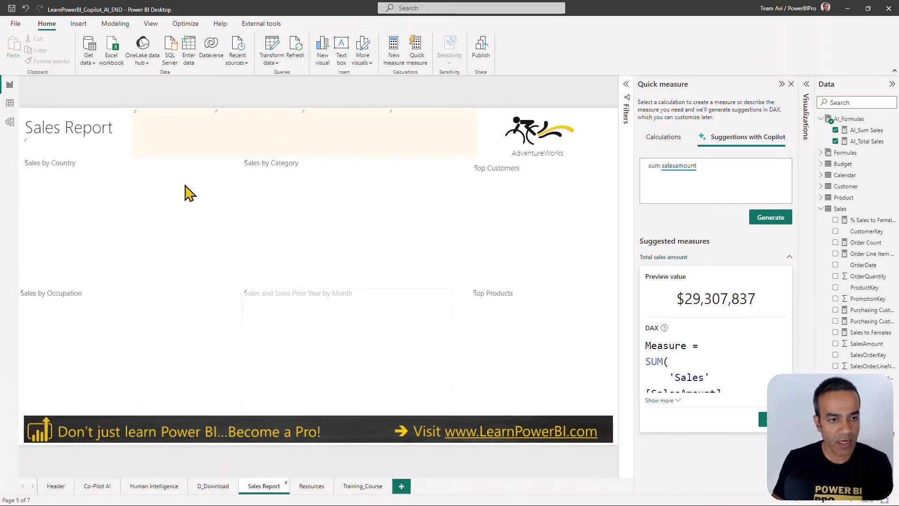
{"action": "left_click", "coordinate": [97, 486]}
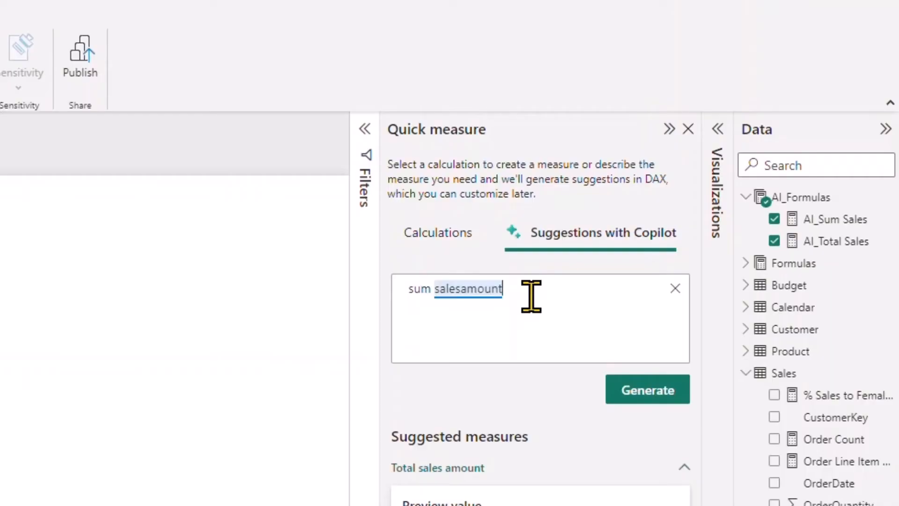
Step: Extend the Copilot prompt with 'for previous year' and generate the SAMEPERIODLASTYEAR measure suggestion
{"action": "type", "text": "for"}
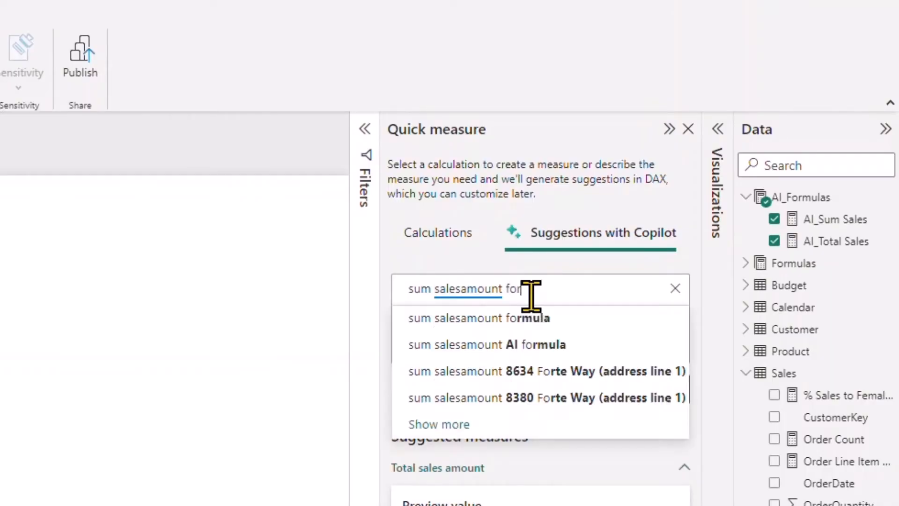
{"action": "type", "text": "previous"}
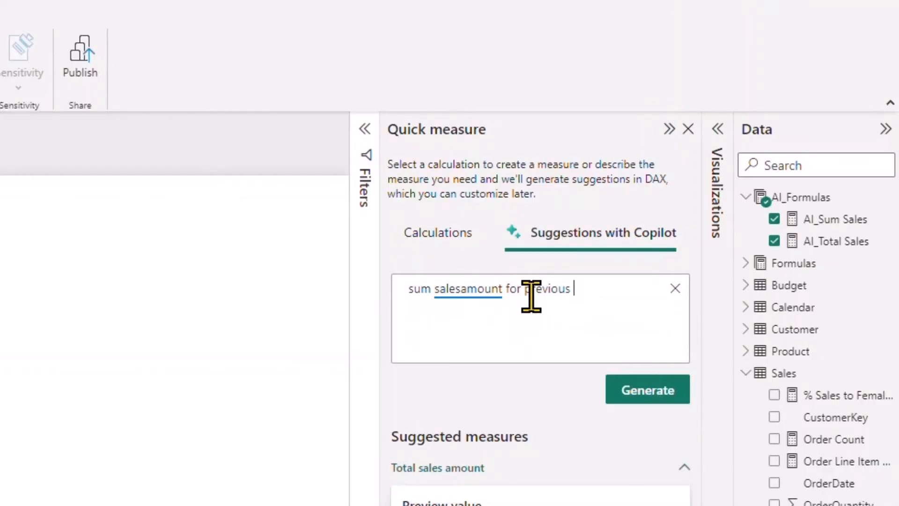
{"action": "type", "text": "year"}
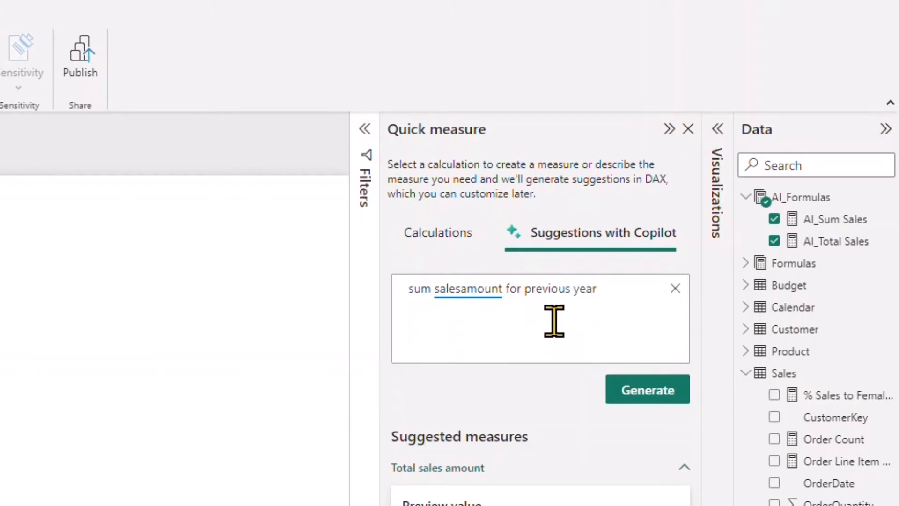
{"action": "left_click", "coordinate": [647, 388]}
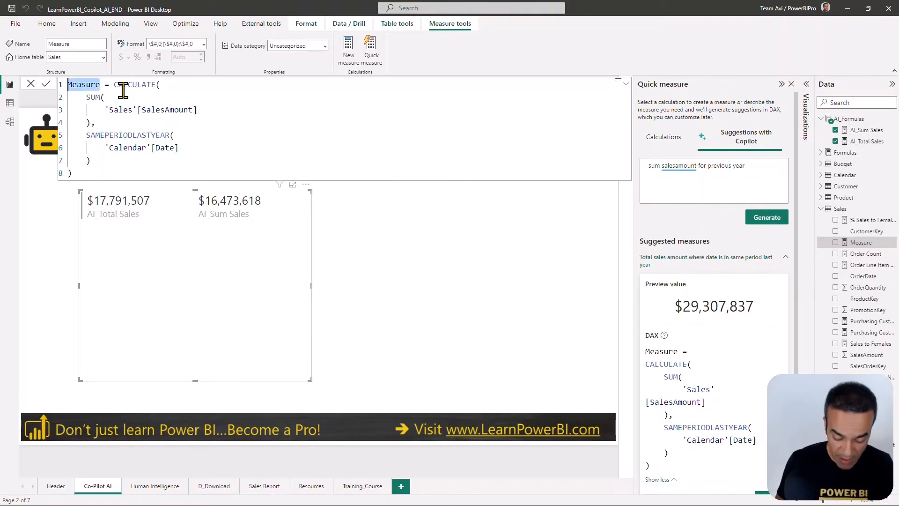
Step: Name the measure AI_Sales Prior Year ($5,762,134 on the card) and switch to the Sales Report page
{"action": "type", "text": "AI_Sales"}
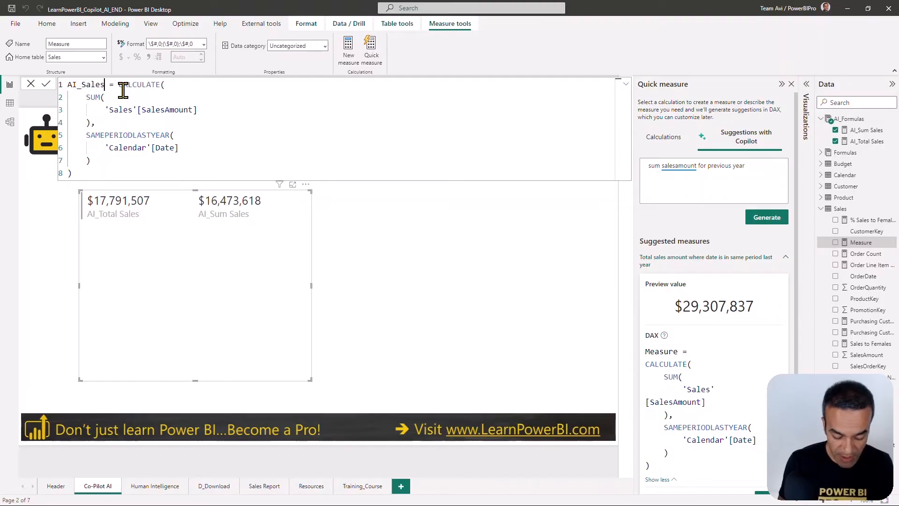
{"action": "type", "text": "Prior Yea"}
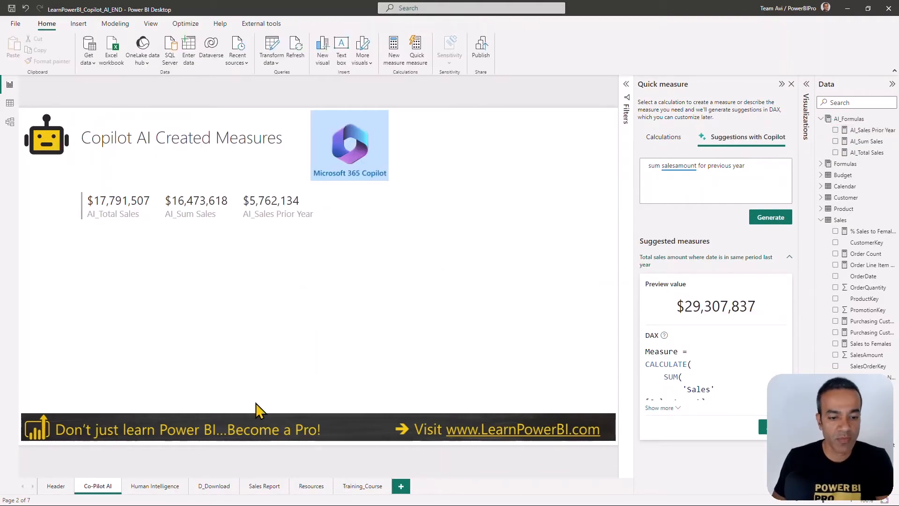
{"action": "left_click", "coordinate": [264, 487]}
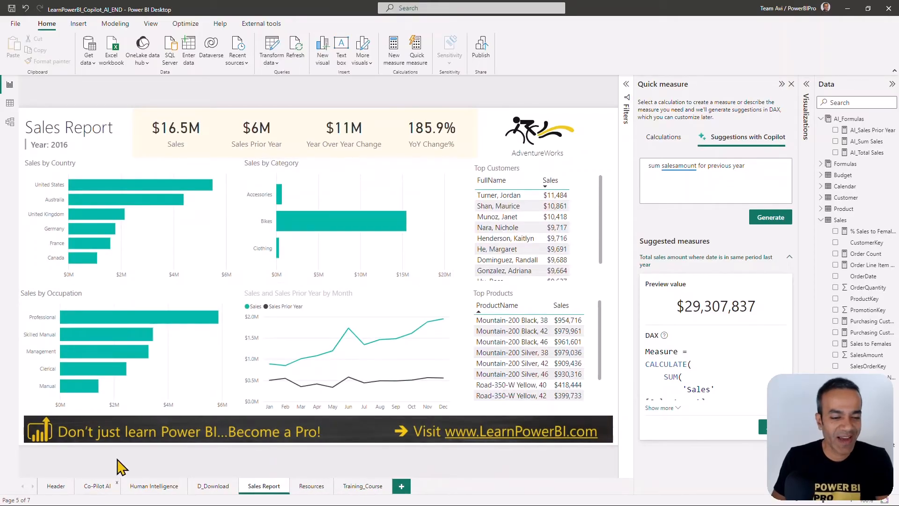
Step: Browse the Co-Pilot AI and Sales Report pages, then land on the Human Intelligence page
{"action": "left_click", "coordinate": [97, 486]}
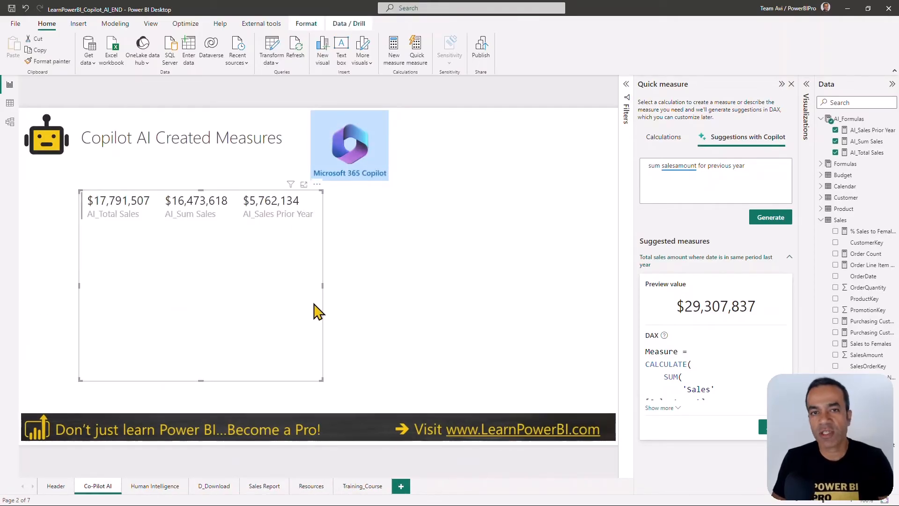
{"action": "mouse_move", "coordinate": [264, 487]}
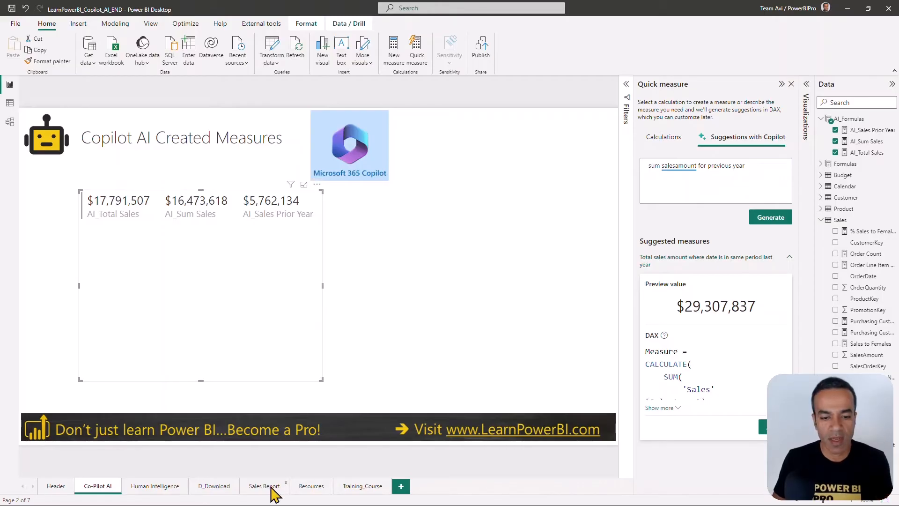
{"action": "left_click", "coordinate": [265, 486]}
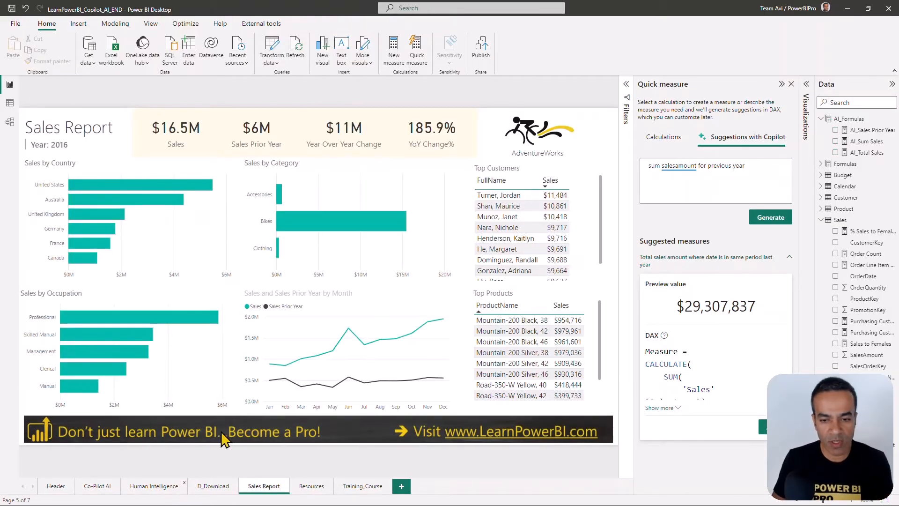
{"action": "left_click", "coordinate": [154, 486]}
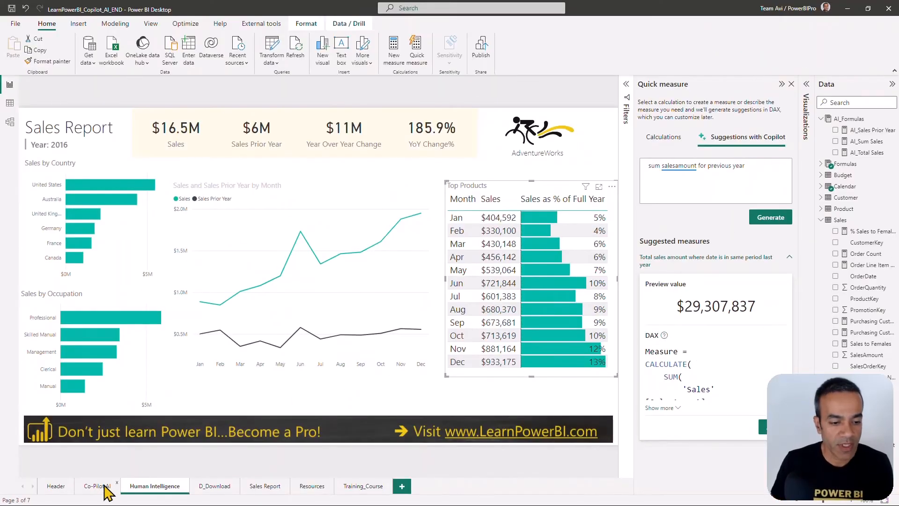
Step: On the Co-Pilot AI page, request 'sum salesamount as percentage of full year' and generate suggestions
{"action": "left_click", "coordinate": [95, 486]}
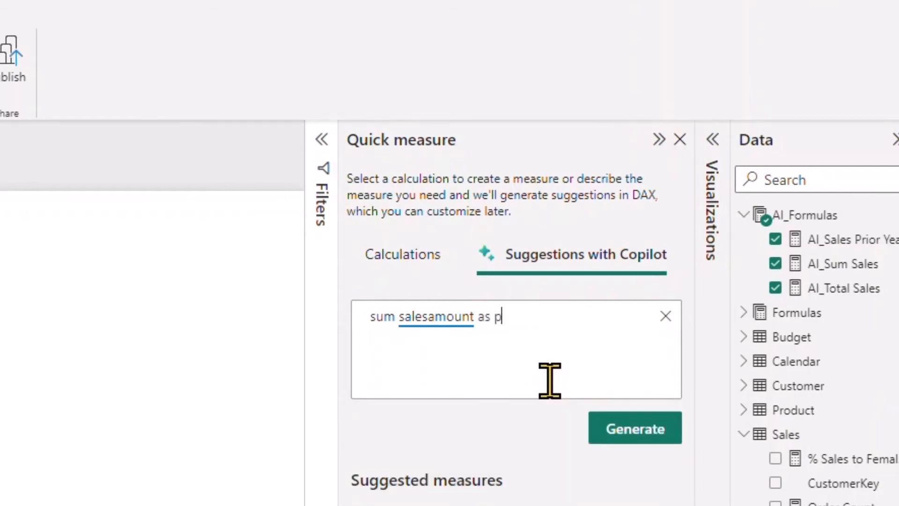
{"action": "type", "text": "ercentage of full year"}
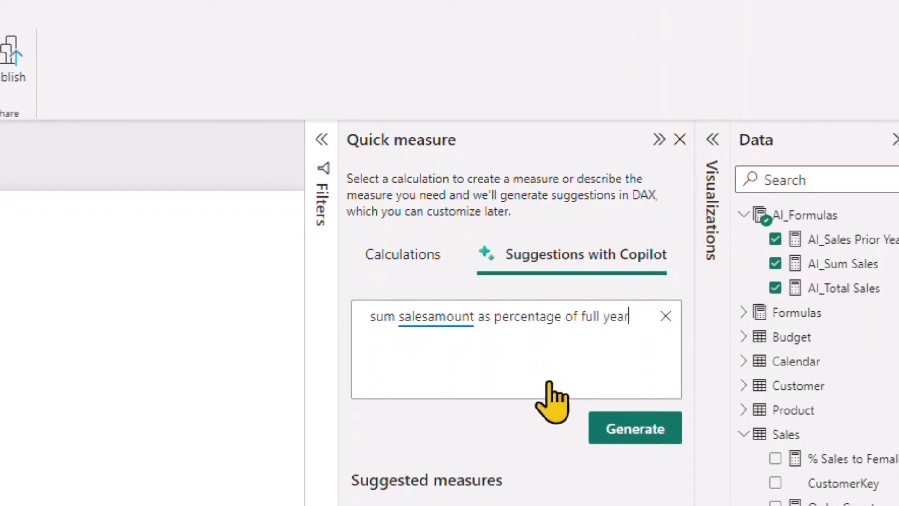
{"action": "left_click", "coordinate": [499, 316]}
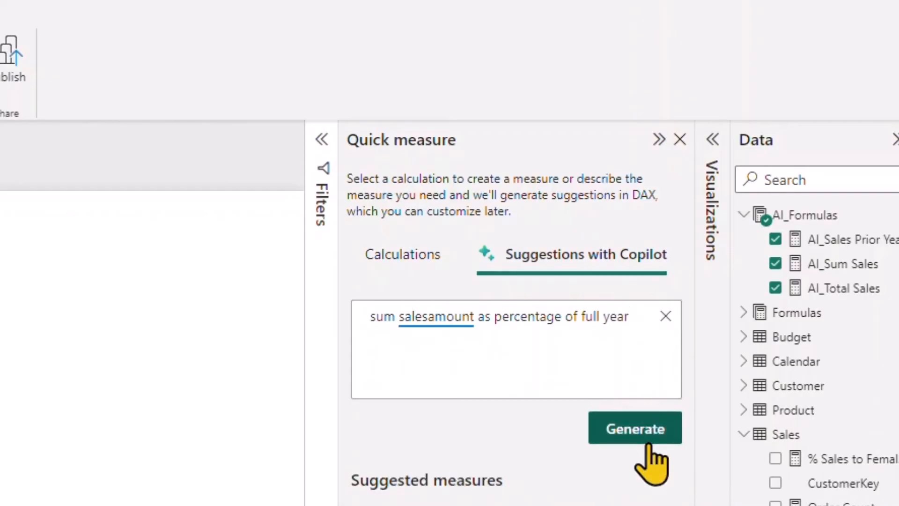
{"action": "left_click", "coordinate": [635, 429]}
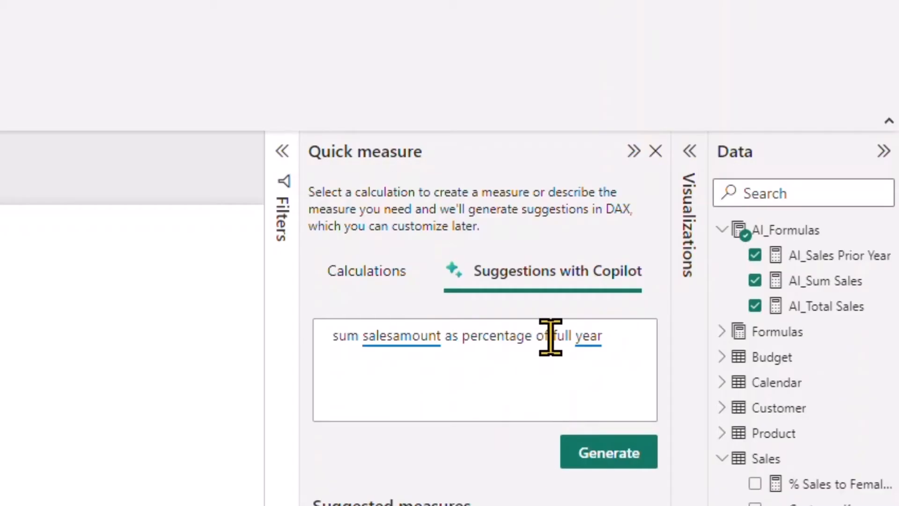
Step: Refine the request to 'percentage of salesamount for full year' and generate the SUMX/DIVIDE measure previewing 7.6429
{"action": "type", "text": "salesamount for"}
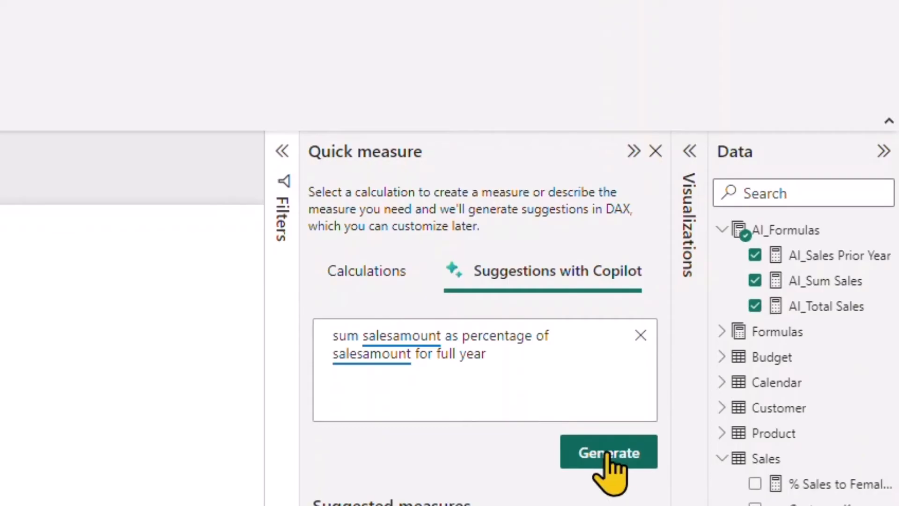
{"action": "left_click", "coordinate": [608, 451]}
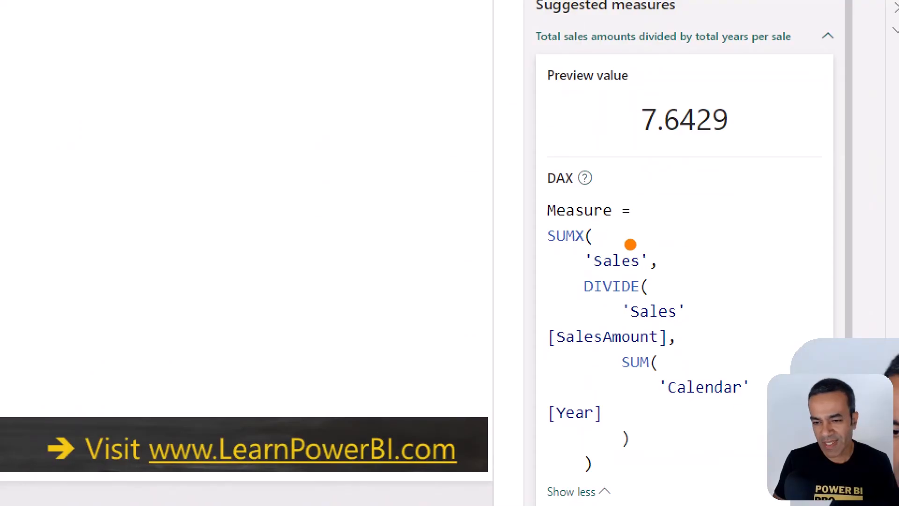
{"action": "mouse_move", "coordinate": [665, 261]}
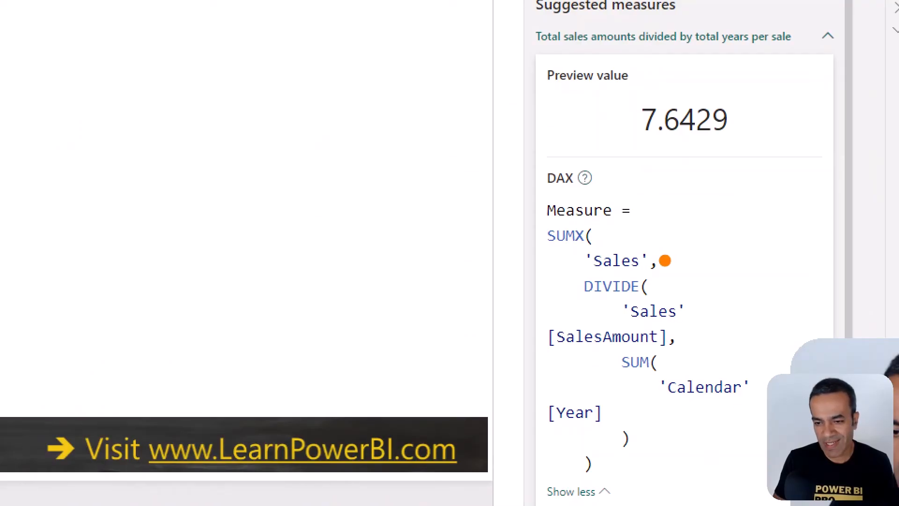